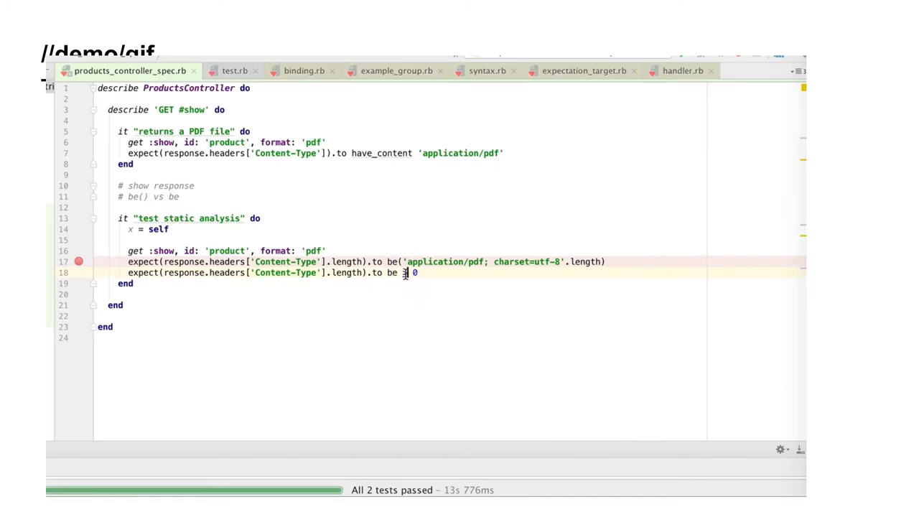
Jump from 'to be > 0' in the spec to RSpec's be.rb defining BeComparedTo operators.
click(759, 71)
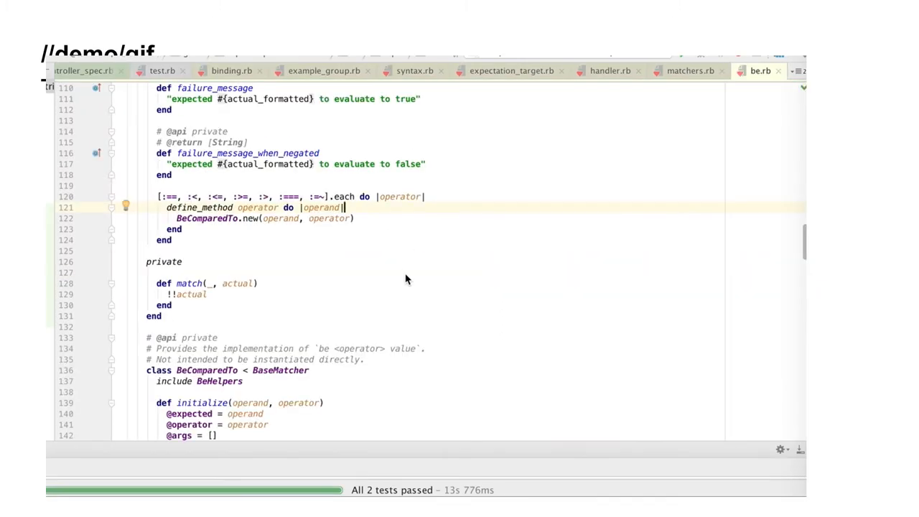